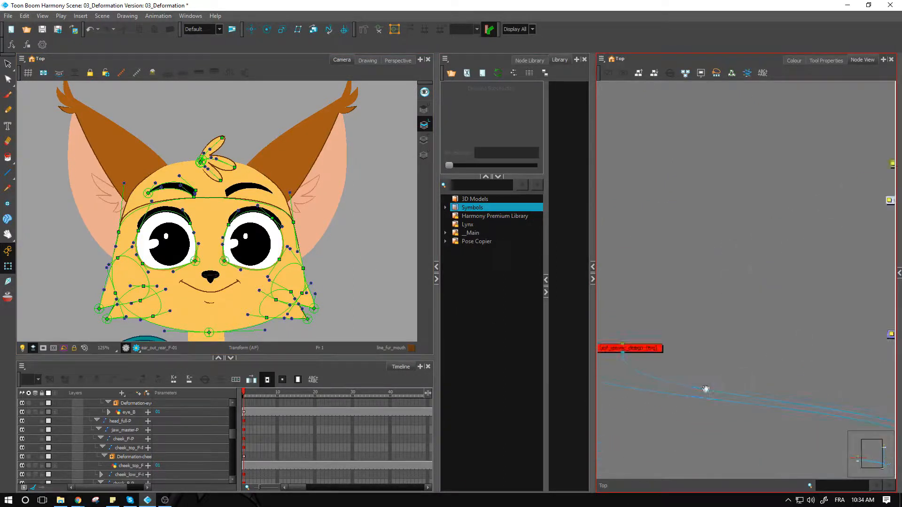
- Enter the head_gr group and inspect the outer ear and ear tuft drawing nodes
click(700, 344)
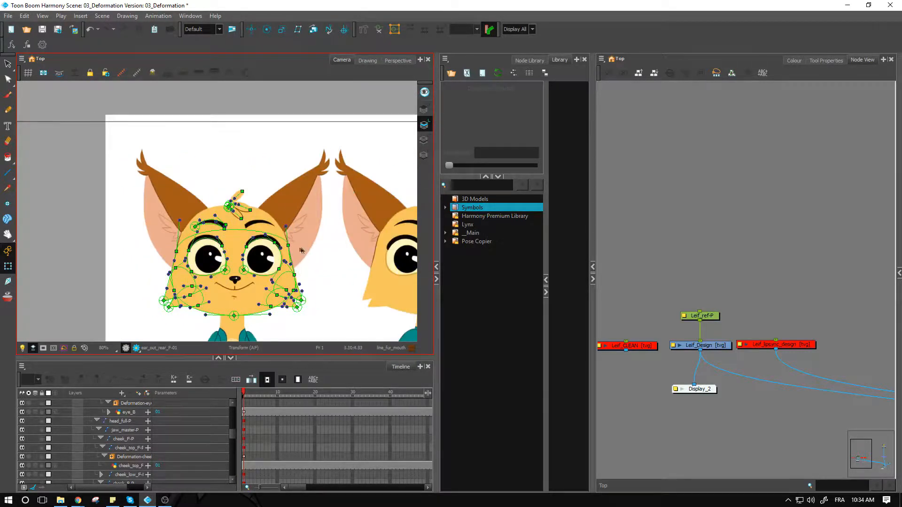
click(700, 345)
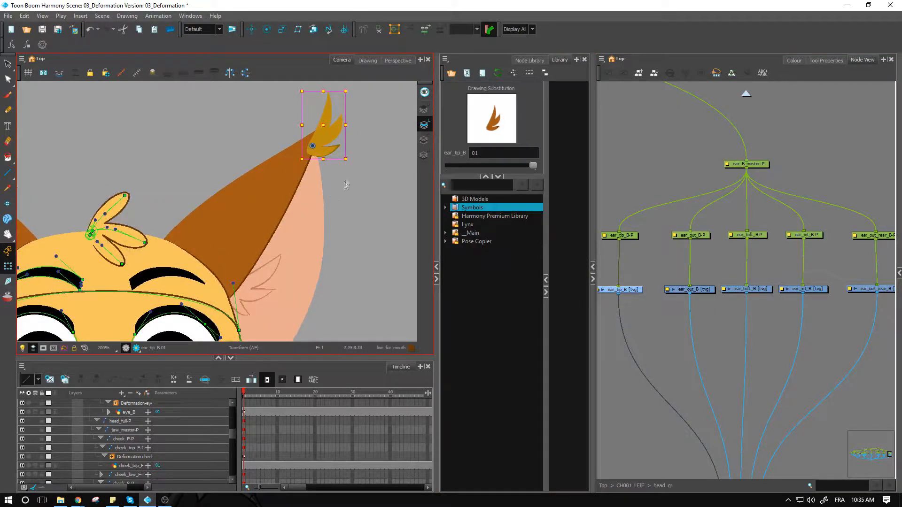
click(688, 289)
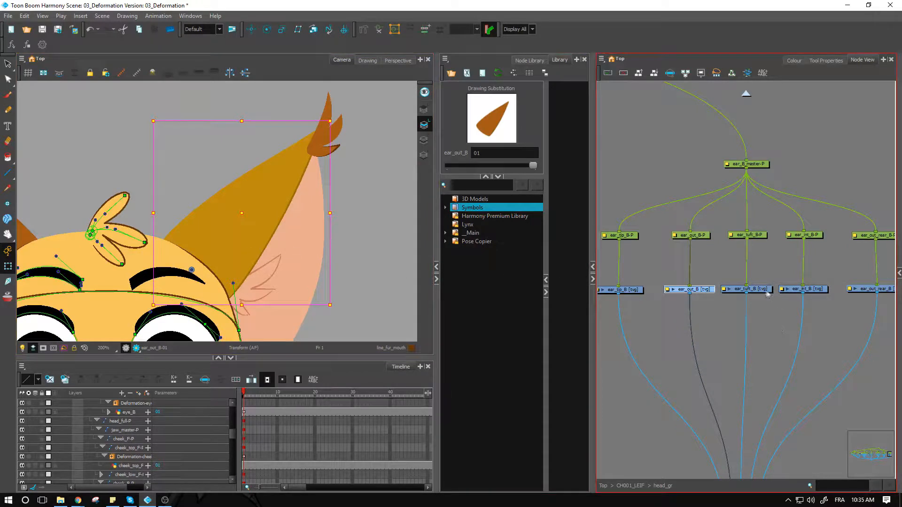
click(746, 288)
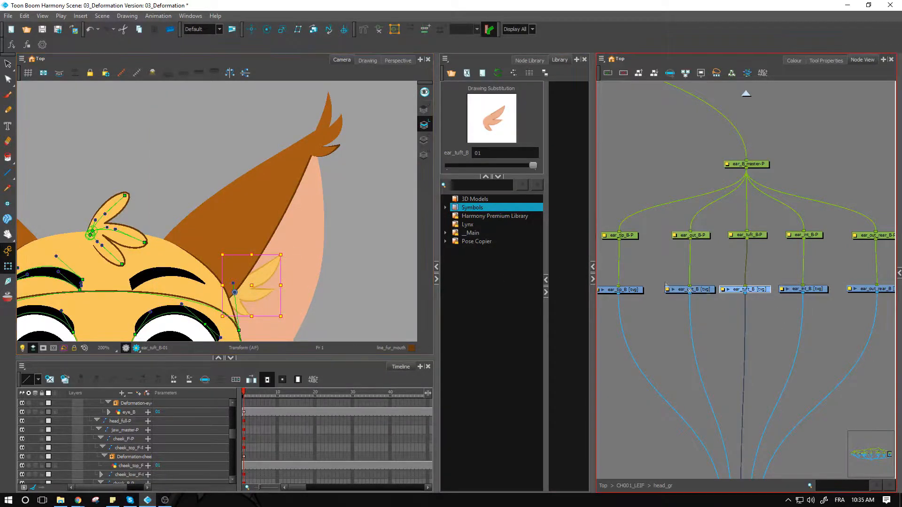
- Inspect the remaining ear pieces, including ear_tip_B, feeding the ear composite
click(803, 289)
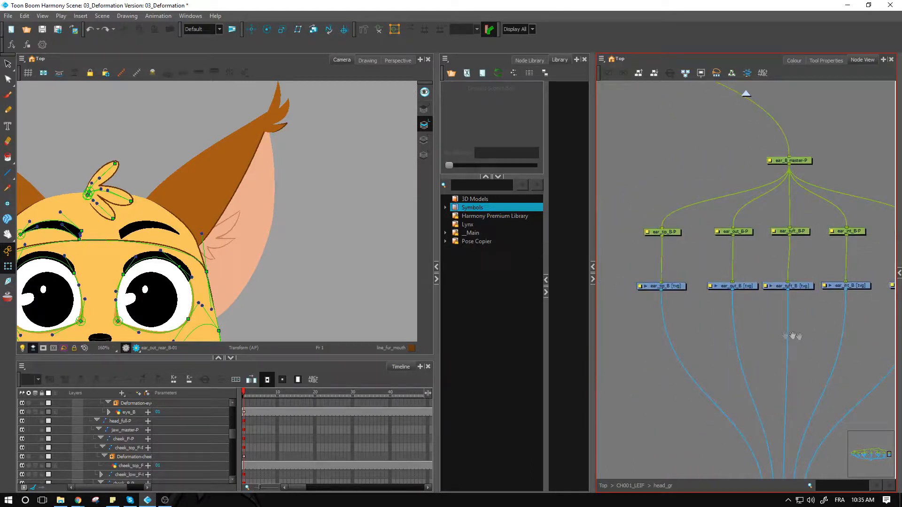
mouse_move(670, 305)
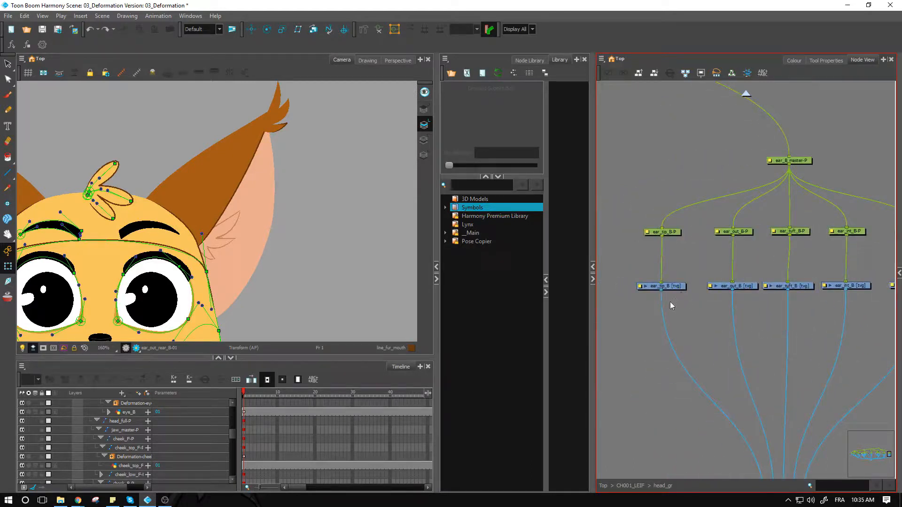
click(660, 285)
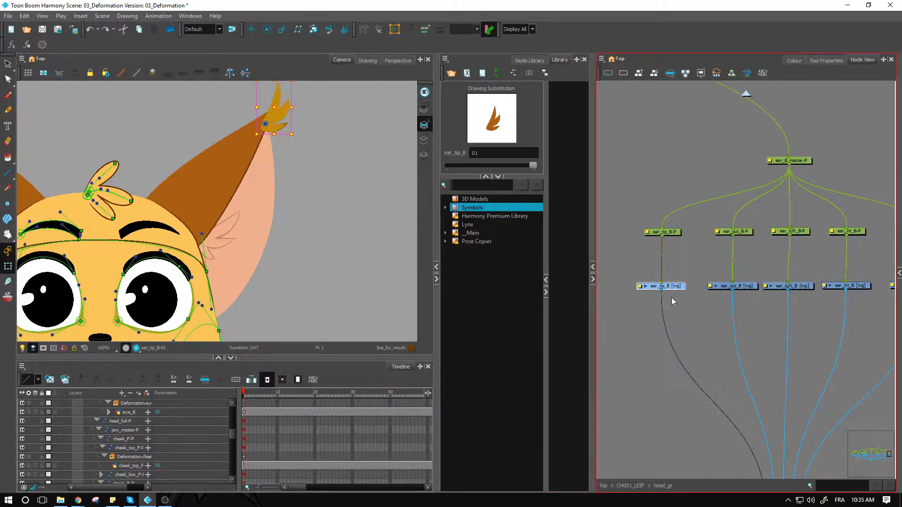
click(476, 241)
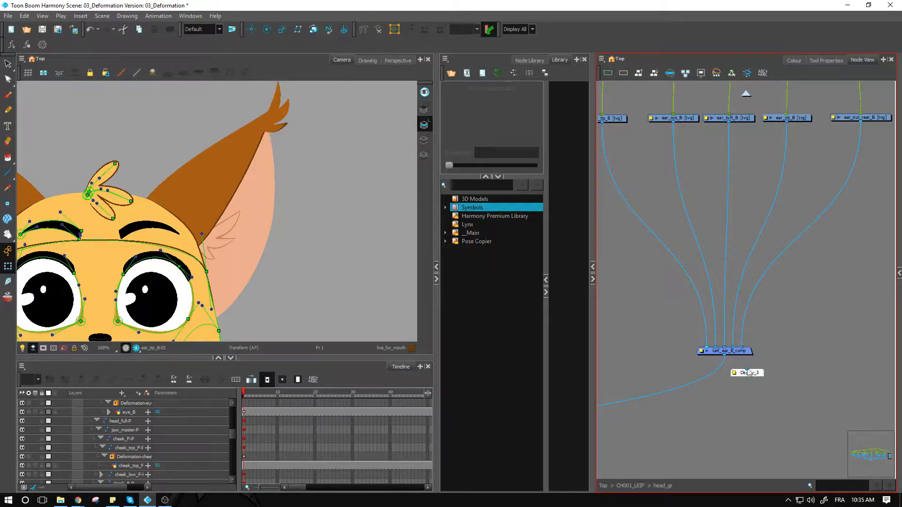
- Set the camera view to show only the Display_3 ear output
click(531, 29)
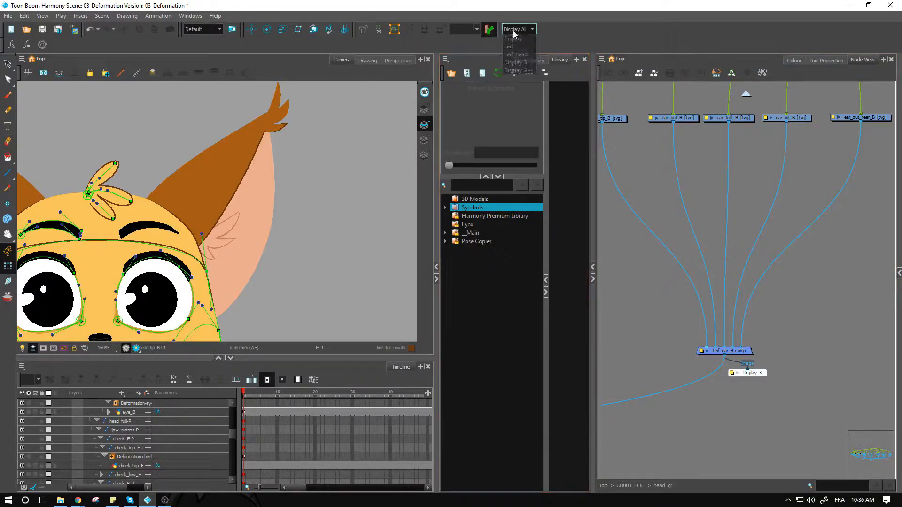
mouse_move(518, 79)
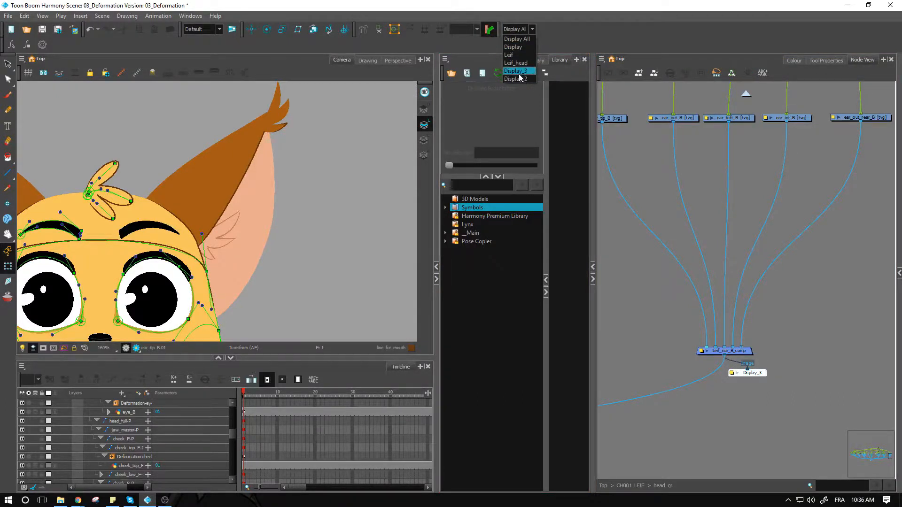
click(516, 70)
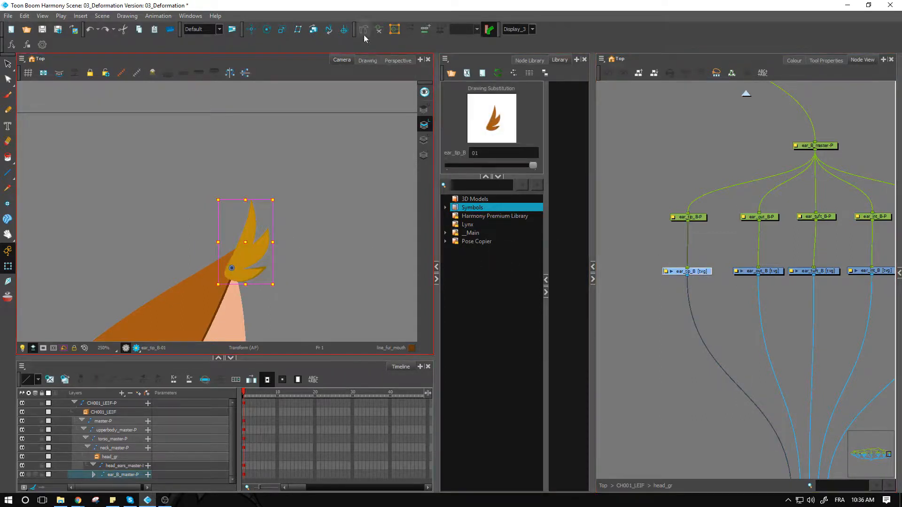
- Create a bone deformation chain on ear_tip_B with the Rigging tool, then select ear_out_B
click(363, 29)
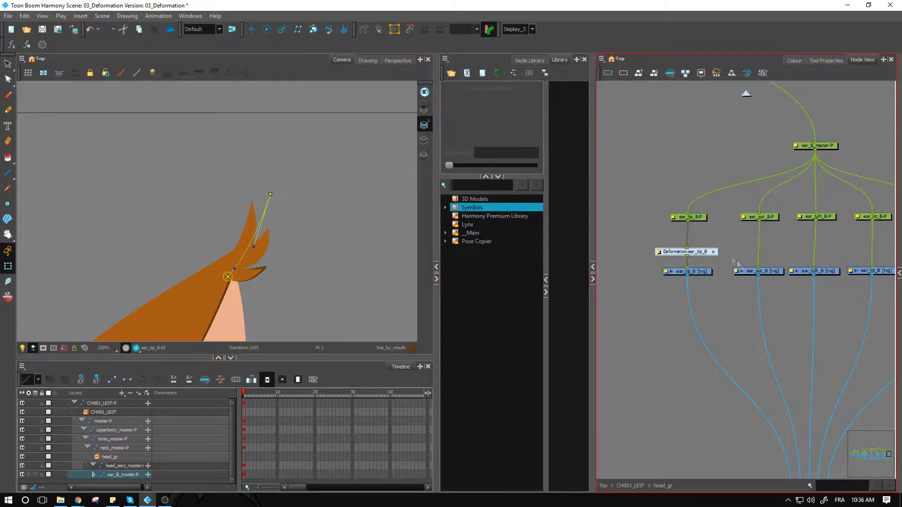
click(757, 271)
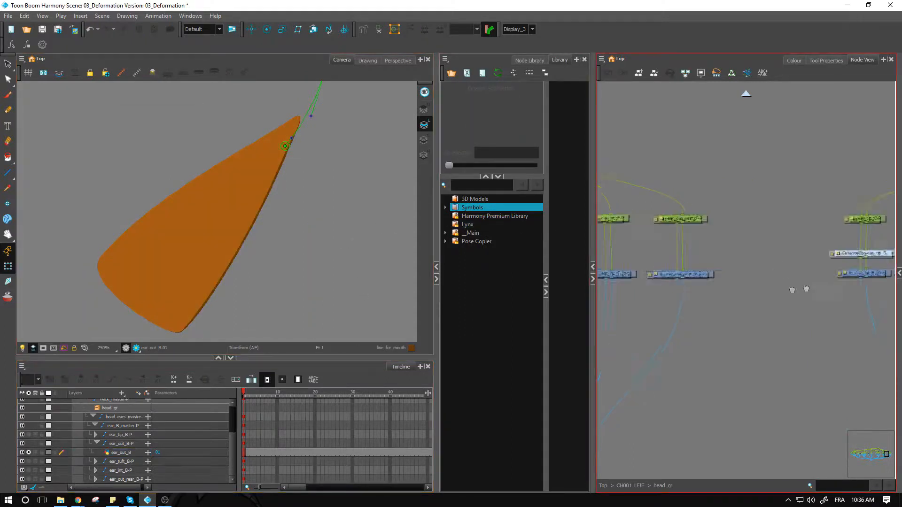
- Draw a curve deformation on ear_out_B and fit its handles to the ear's outline
click(119, 451)
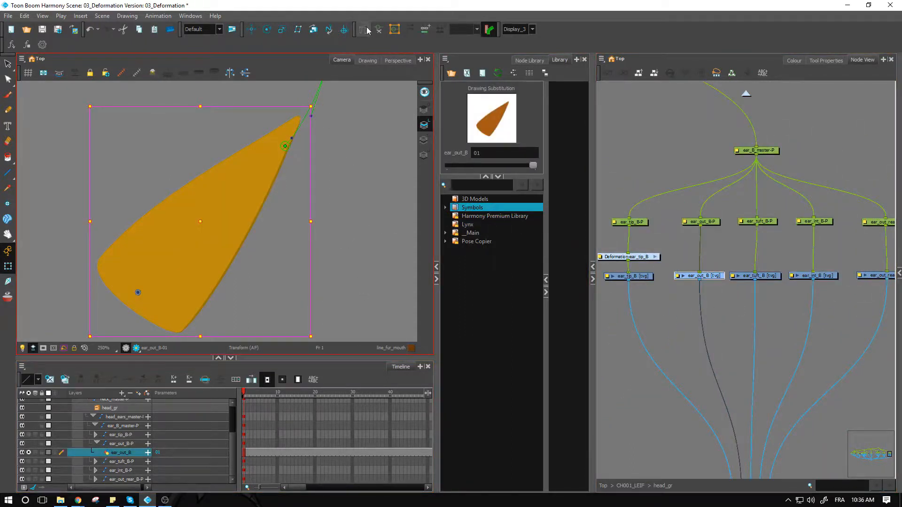
click(362, 29)
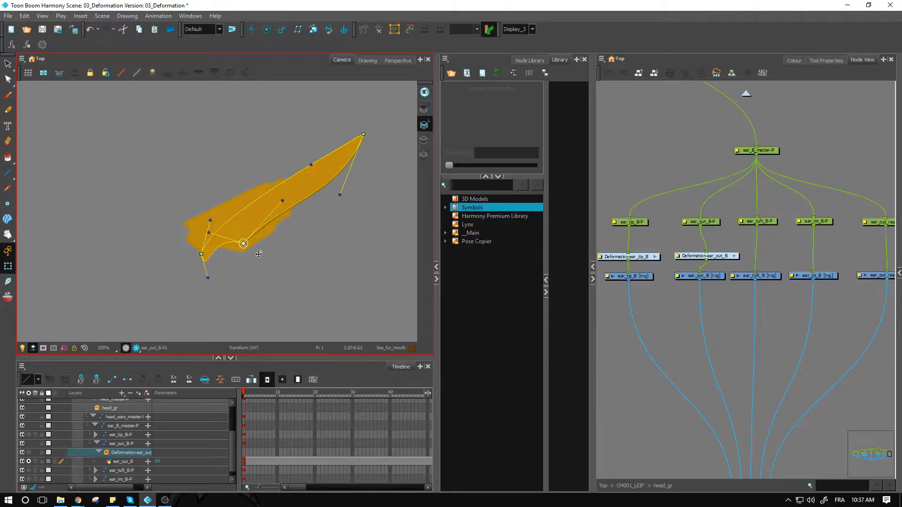
drag(244, 244, 242, 254)
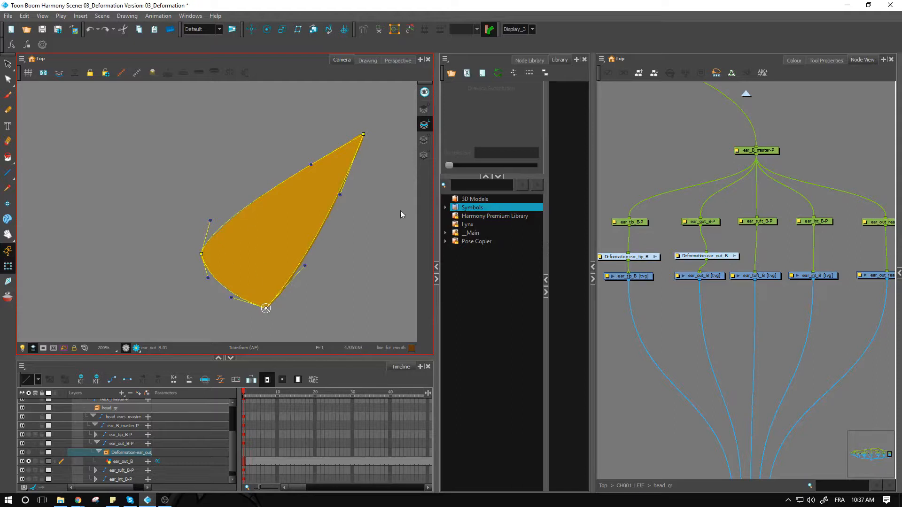
click(701, 254)
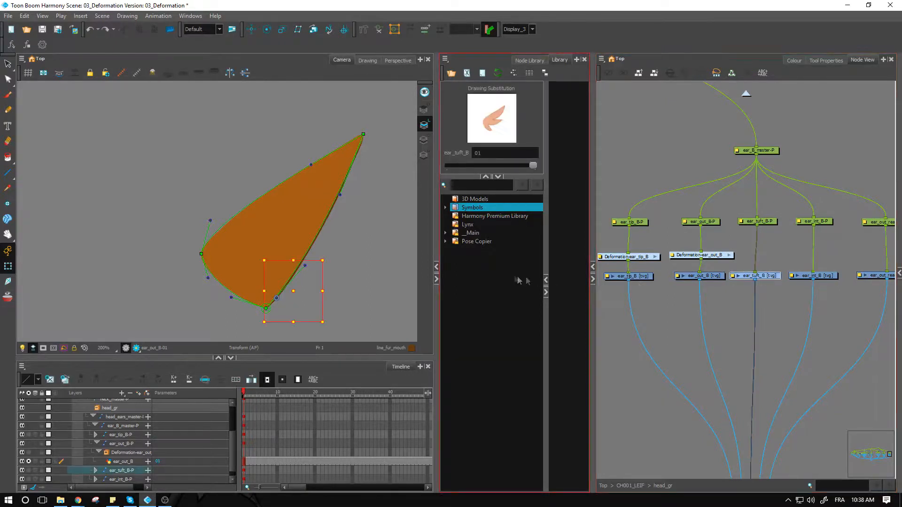
mouse_move(515, 279)
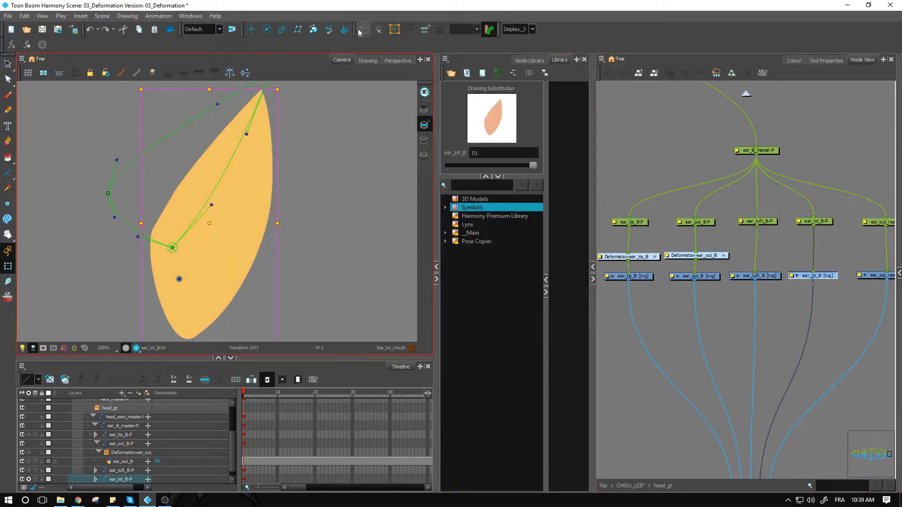
- Start a Rigging-tool deformation chain along the ear_int_B piece
click(362, 29)
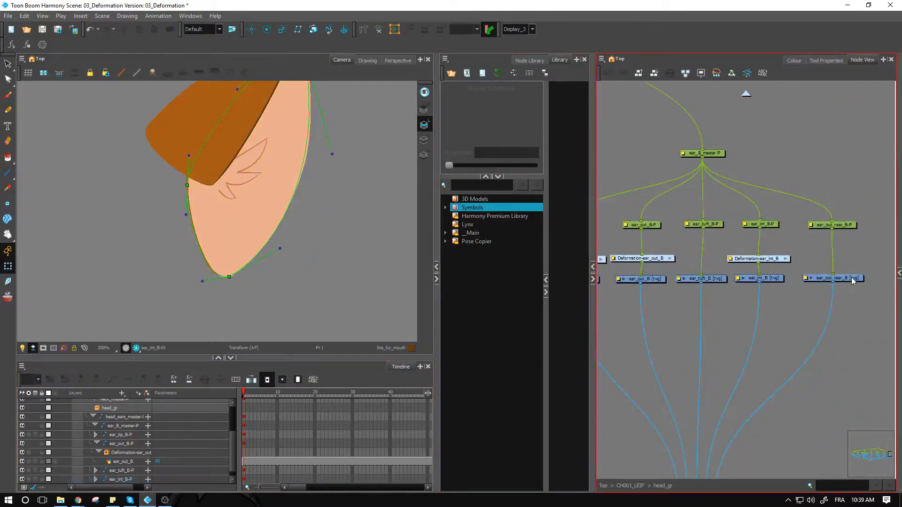
- Finish the ear_int_B deformation and make ear_out_rear_B the active drawing
click(832, 278)
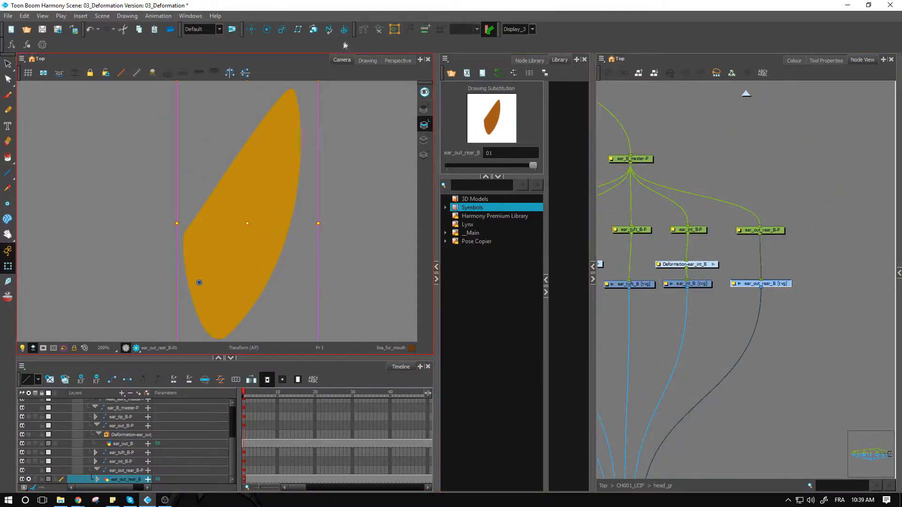
- Create a deformation chain along the ear_out_rear_B piece with the Rigging tool
click(363, 29)
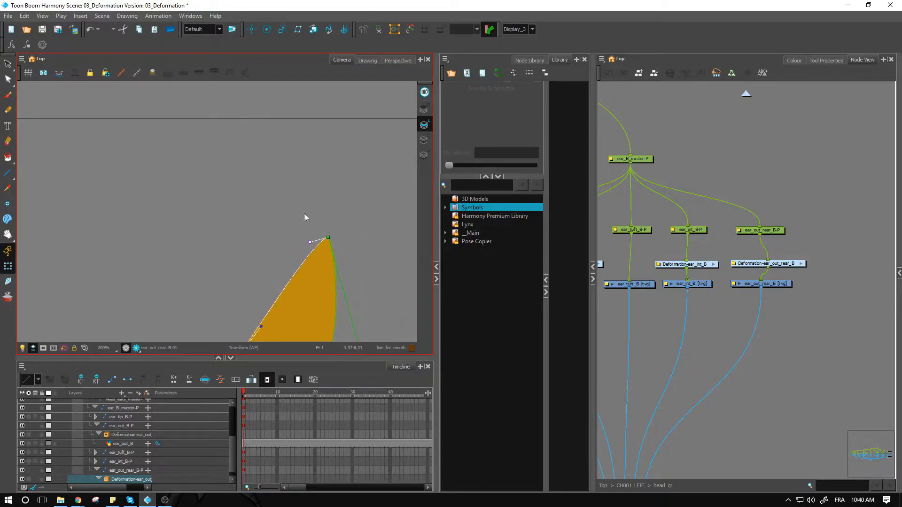
mouse_move(311, 243)
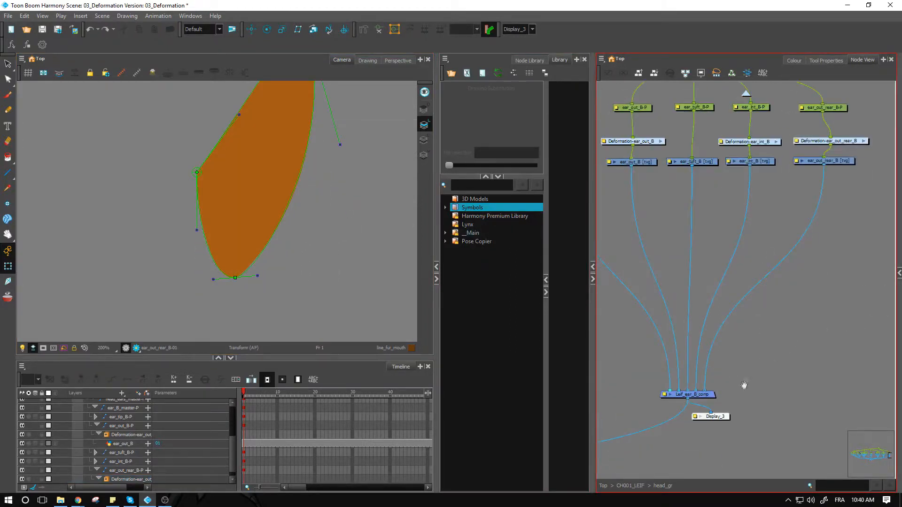
- Switch the viewer from Display_3 to Display All to see the whole lynx with ear curves overlaid
click(824, 161)
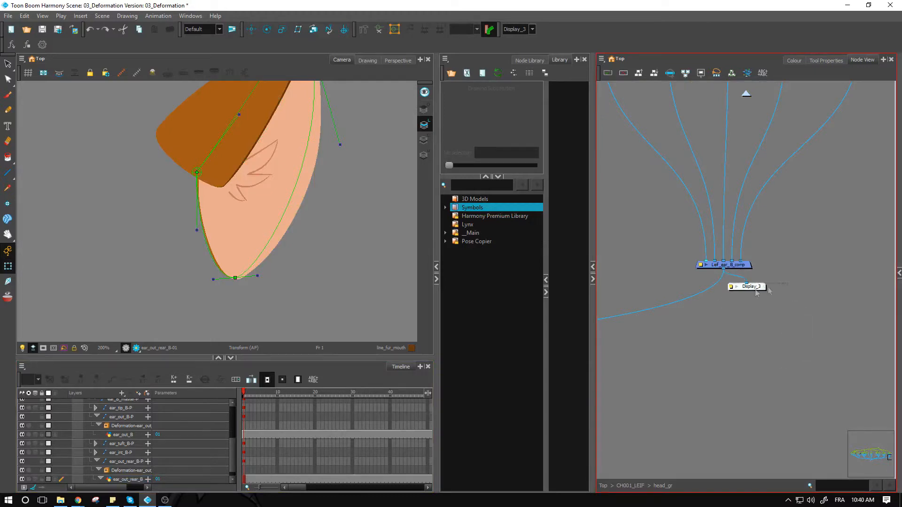
click(515, 29)
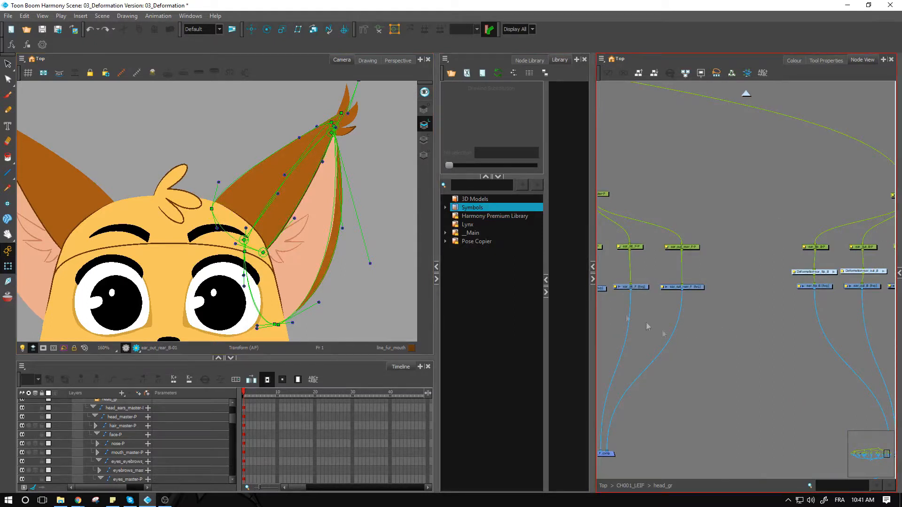
mouse_move(829, 298)
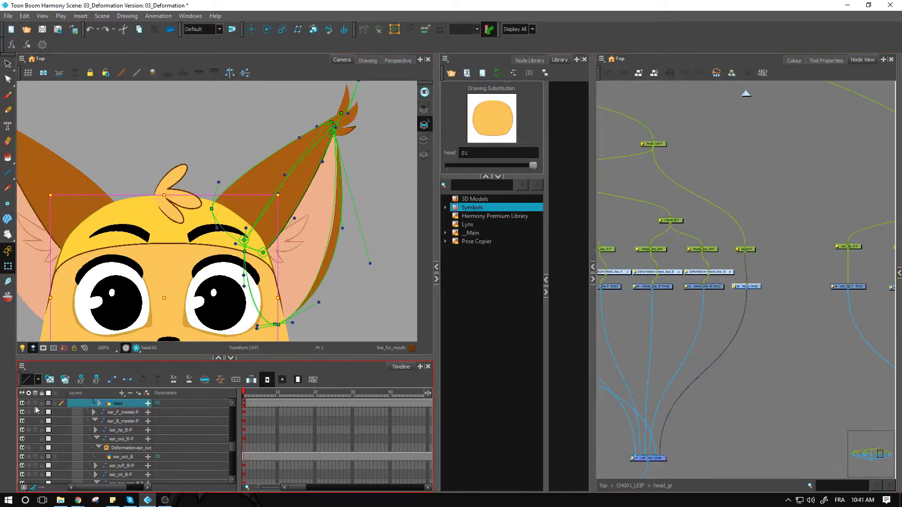
mouse_move(30, 407)
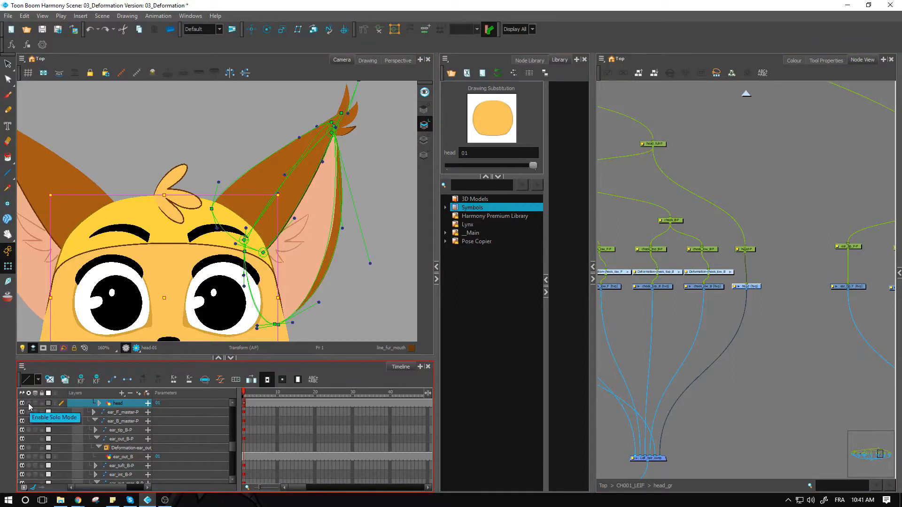
- Solo the head layer and select the head node to begin its envelope deformation
click(28, 403)
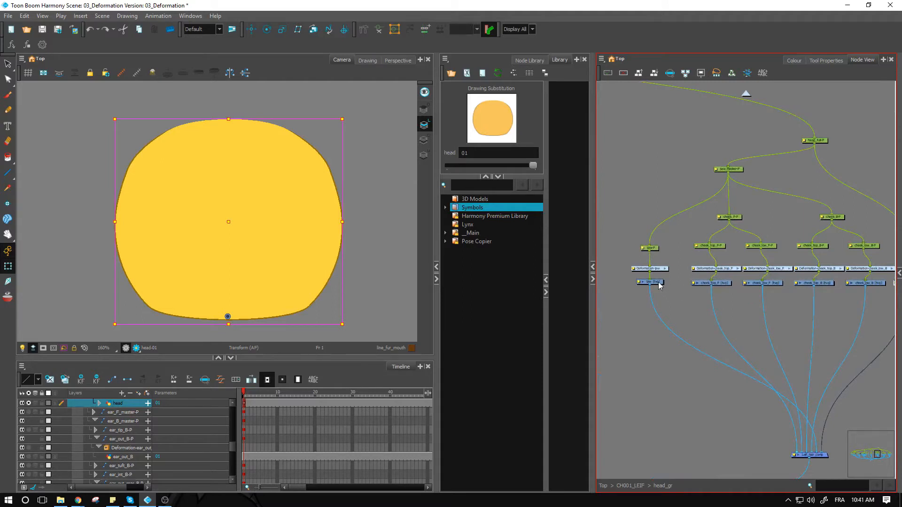
click(650, 282)
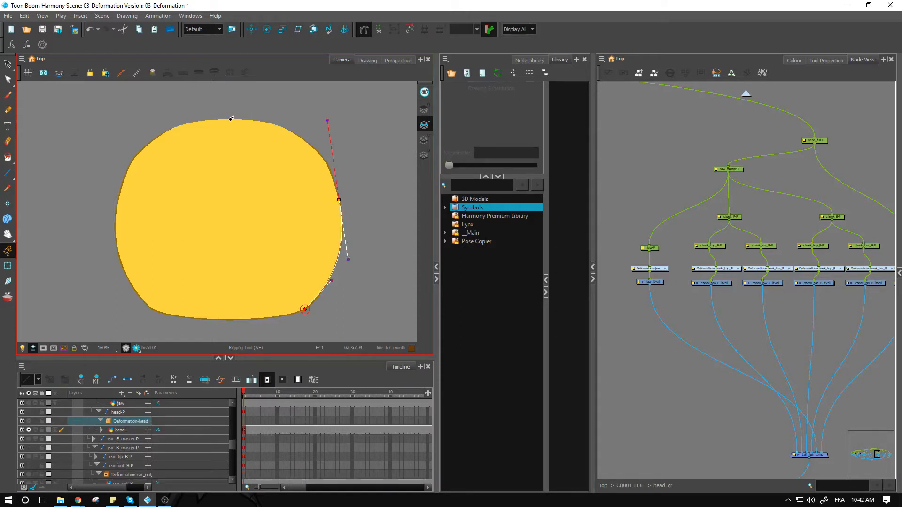
- Extend the envelope across the head's top edge until it closes, then select the head node
drag(230, 120, 273, 121)
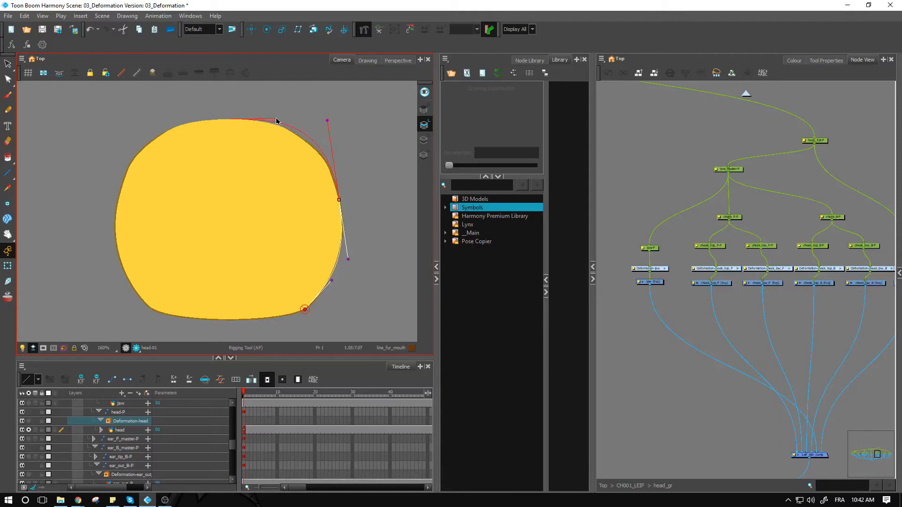
drag(327, 121, 230, 119)
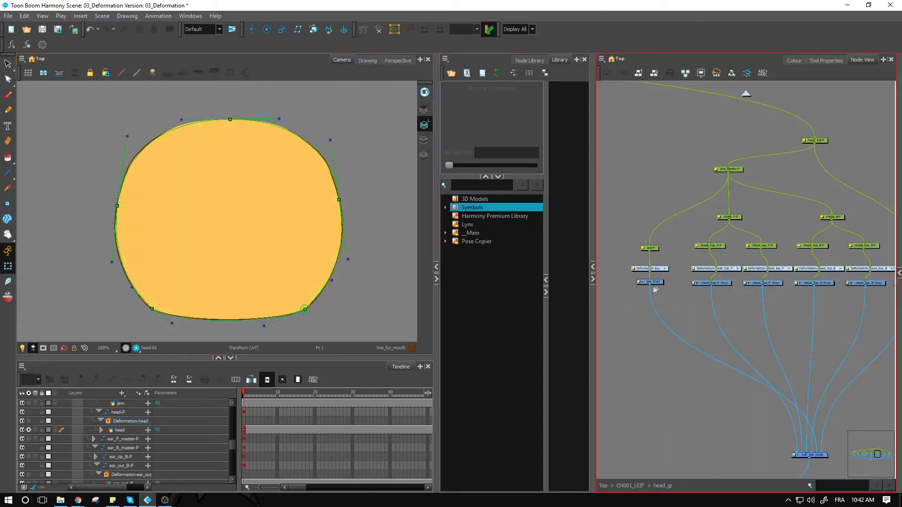
click(122, 403)
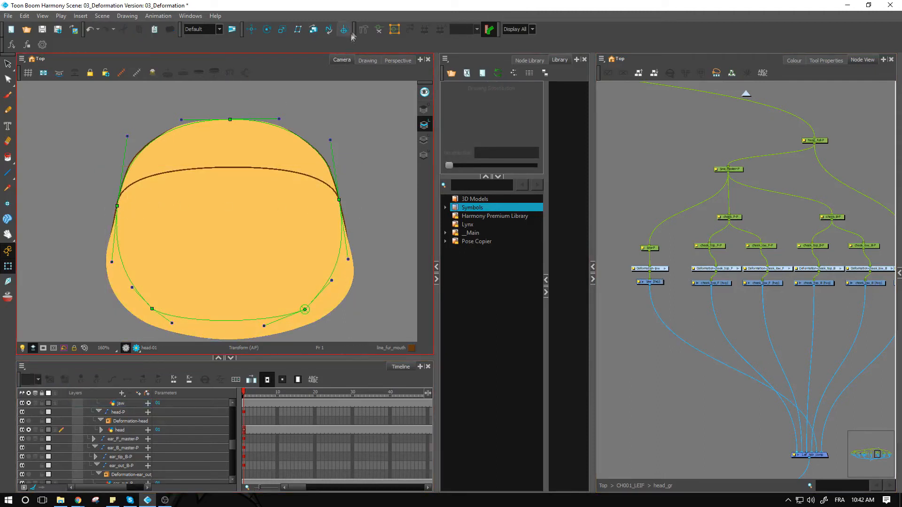
- Return to Rigging editing on the head envelope and turn off Solo so the whole lynx face shows
click(363, 29)
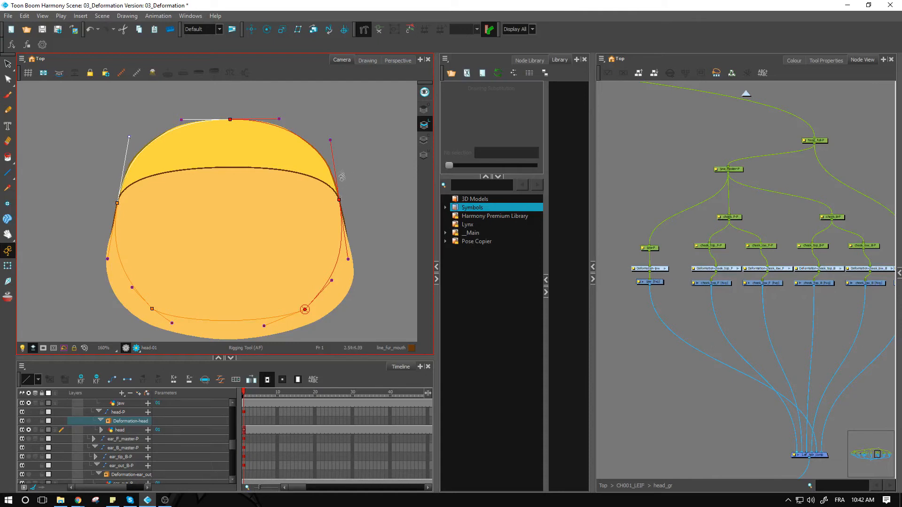
mouse_move(8, 265)
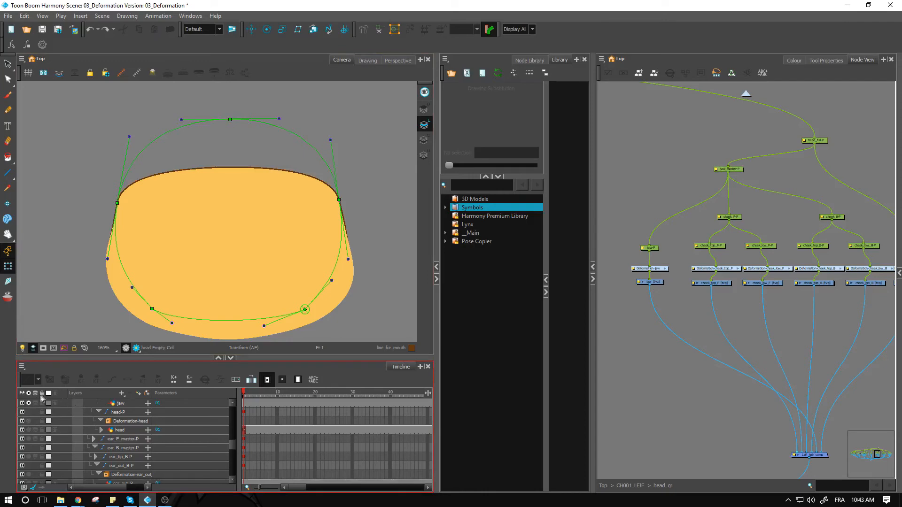
click(121, 429)
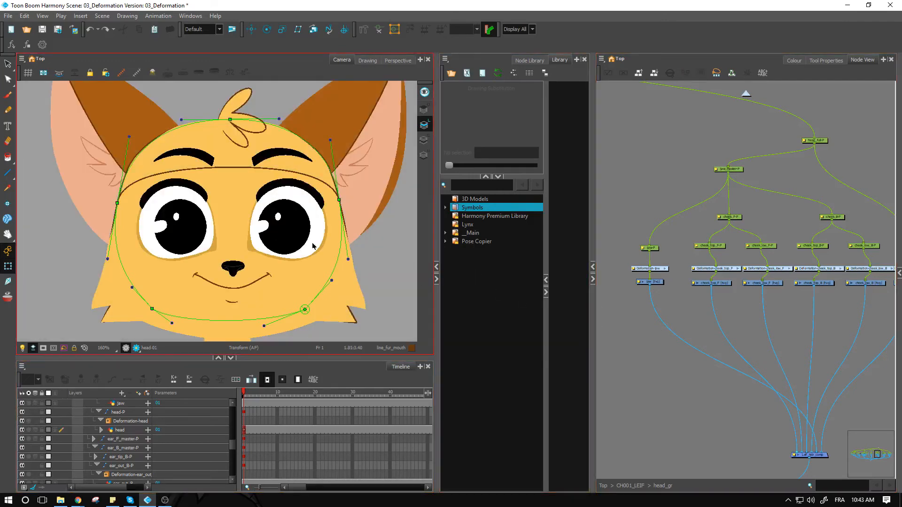